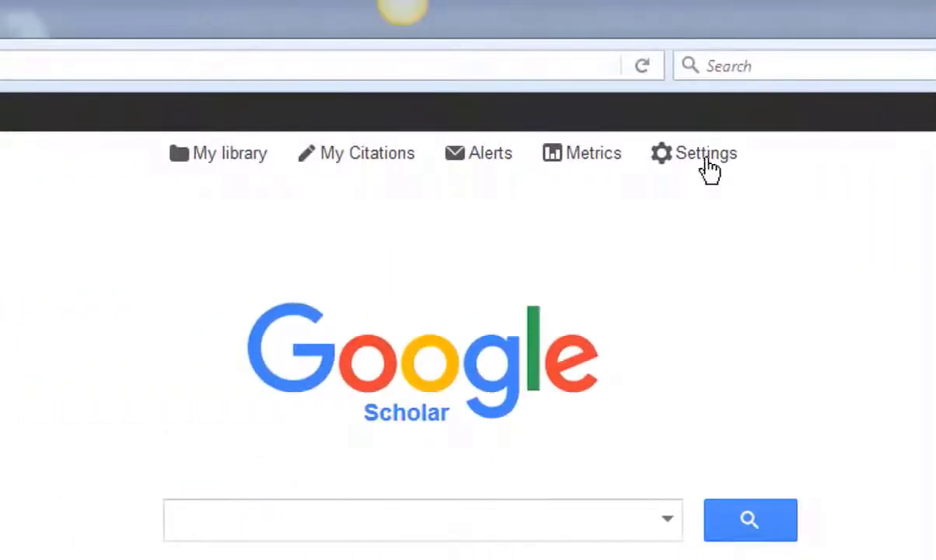
Step: Go to the Scholar settings page from the home page top bar
{"action": "left_click", "coordinate": [702, 152]}
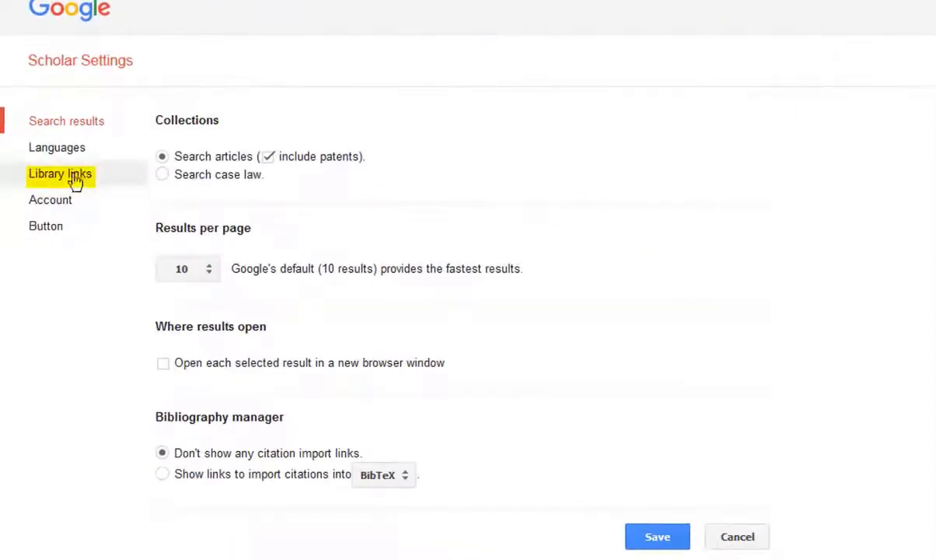
Step: Search Library links for 'pace university', enable the three Pace University options, and save
{"action": "left_click", "coordinate": [59, 174]}
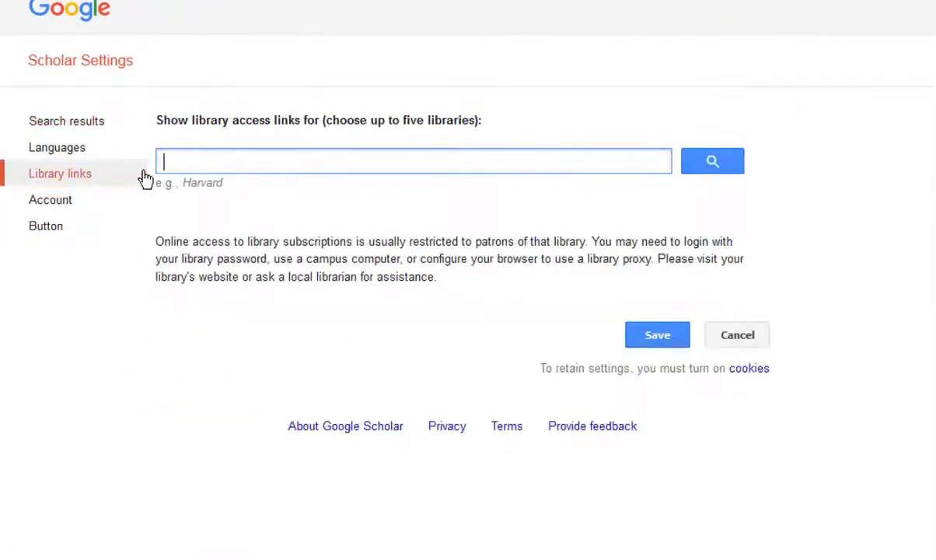
{"action": "type", "text": "pace u"}
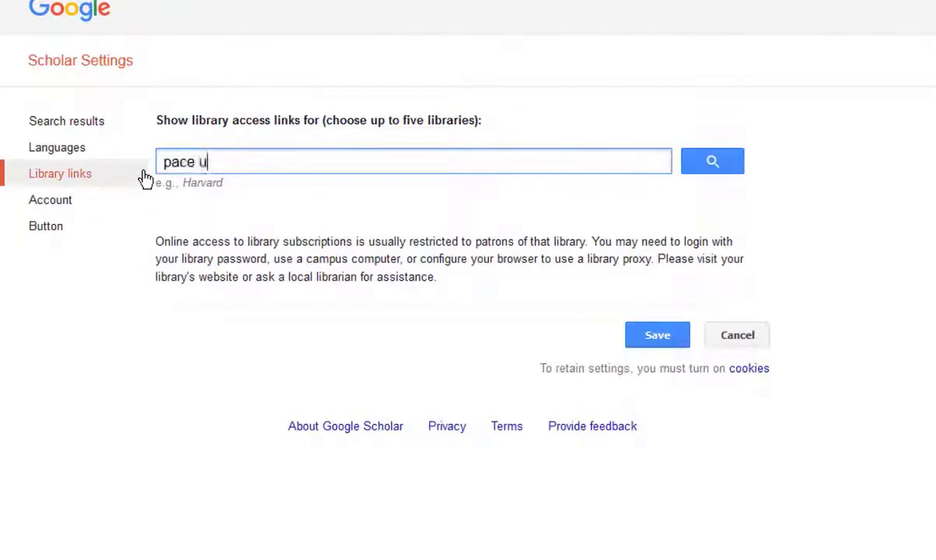
{"action": "type", "text": "niversity"}
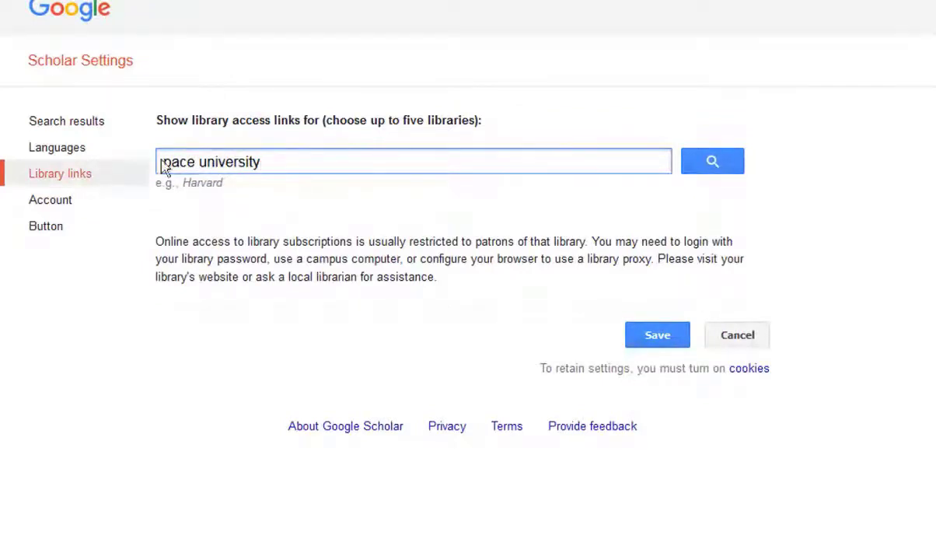
{"action": "left_click", "coordinate": [712, 160]}
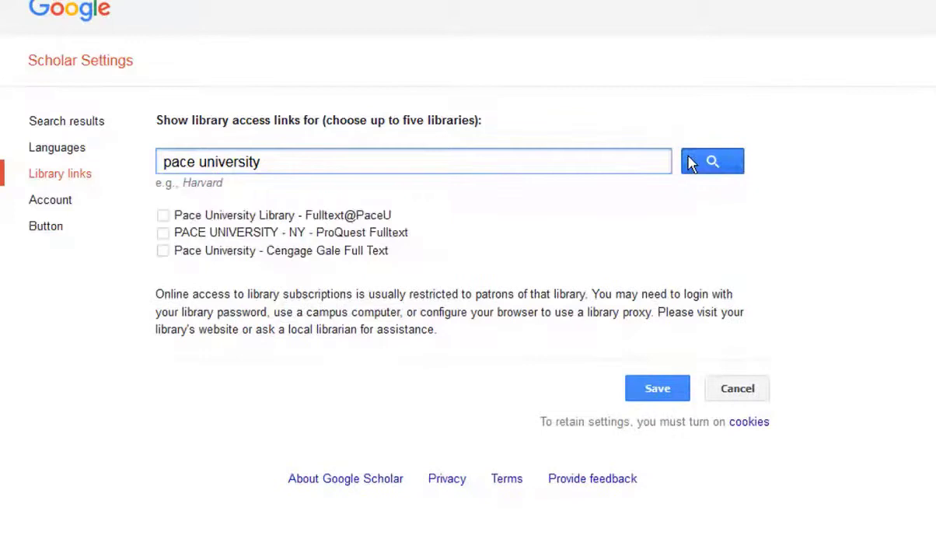
{"action": "left_click", "coordinate": [163, 214]}
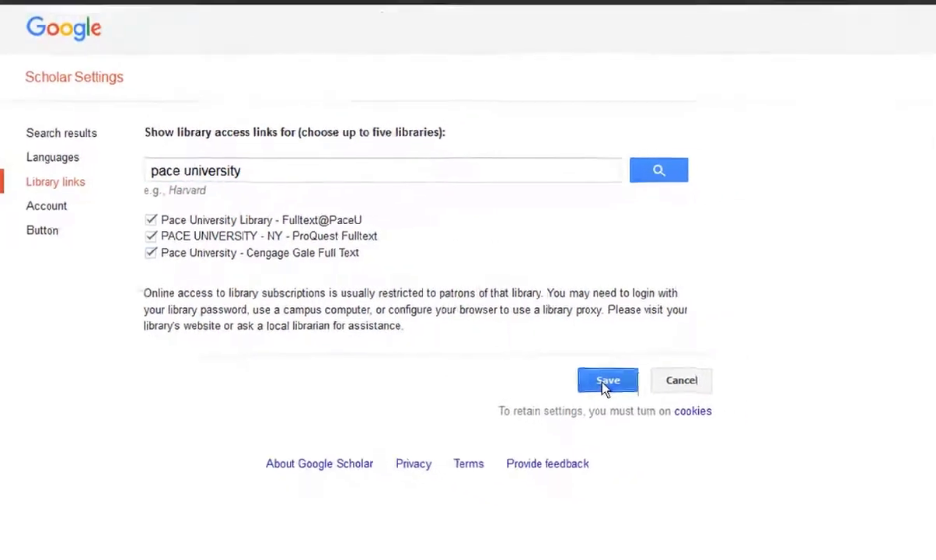
{"action": "left_click", "coordinate": [606, 379]}
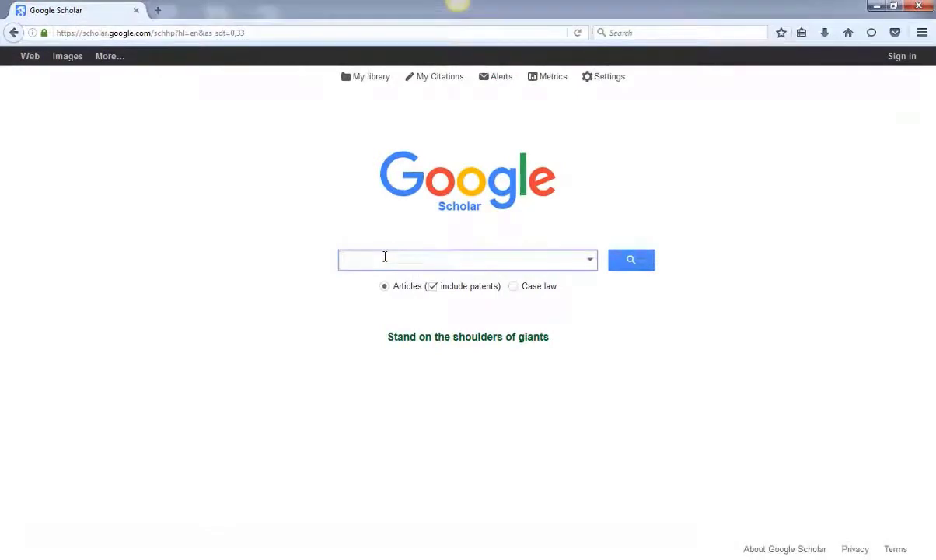
Step: Search Scholar for 'wide sargasso sea' using the suggested query
{"action": "type", "text": "wide s"}
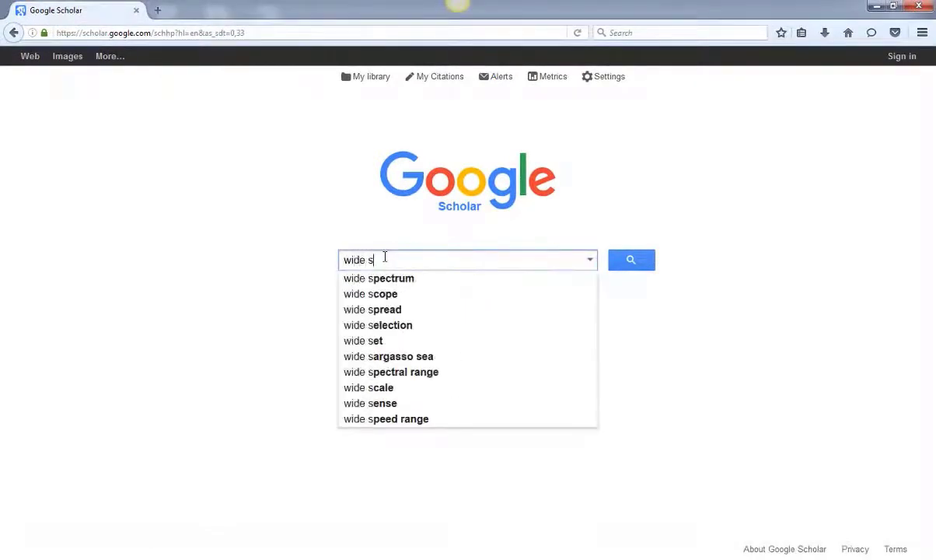
{"action": "left_click", "coordinate": [388, 356]}
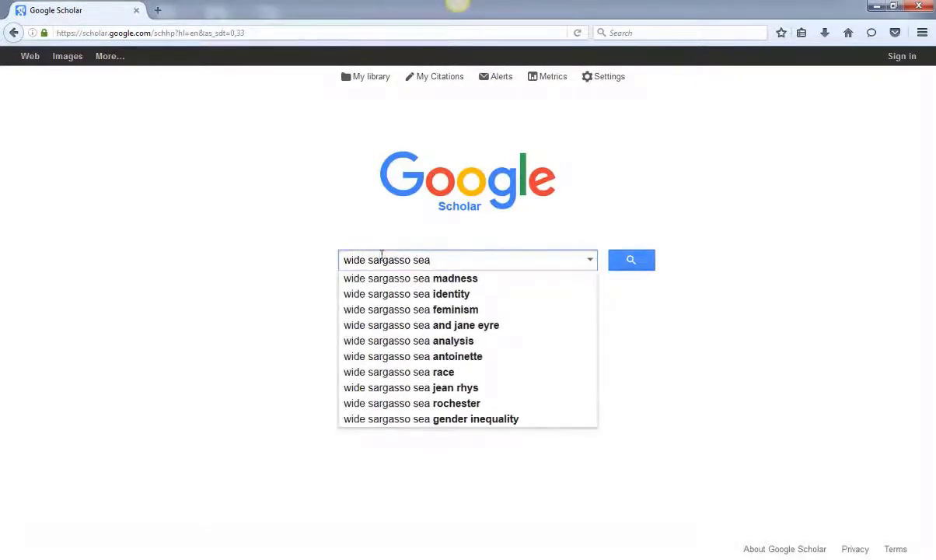
{"action": "left_click", "coordinate": [631, 258]}
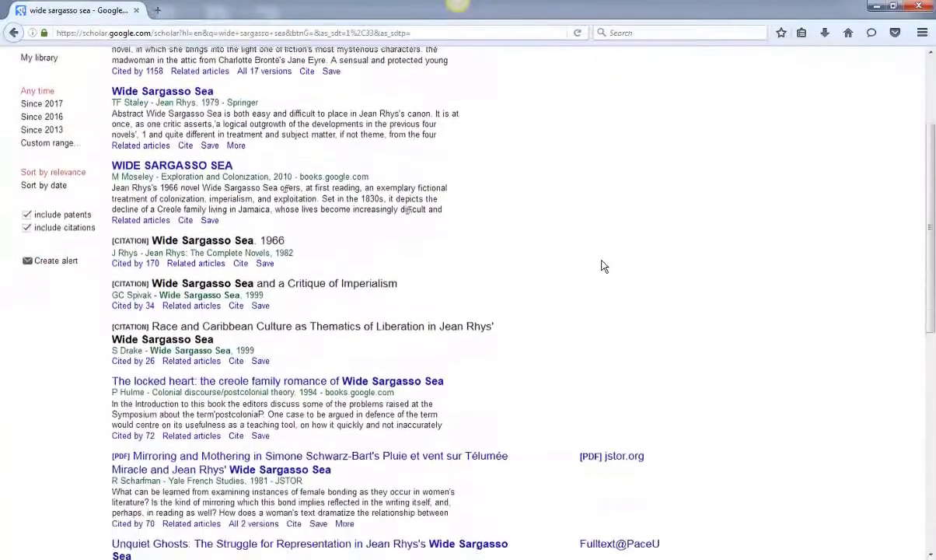
{"action": "scroll", "scroll_direction": "down", "scroll_amount": 3}
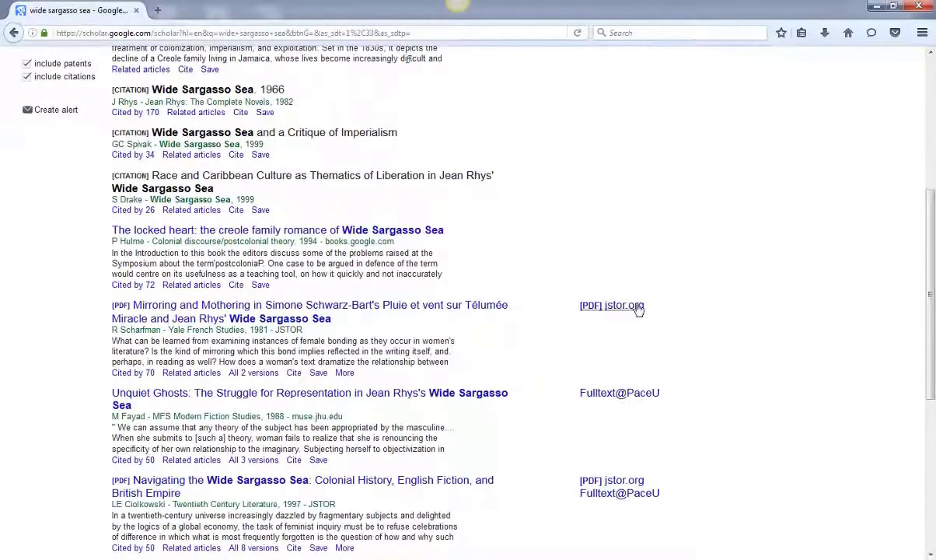
{"action": "mouse_move", "coordinate": [679, 494]}
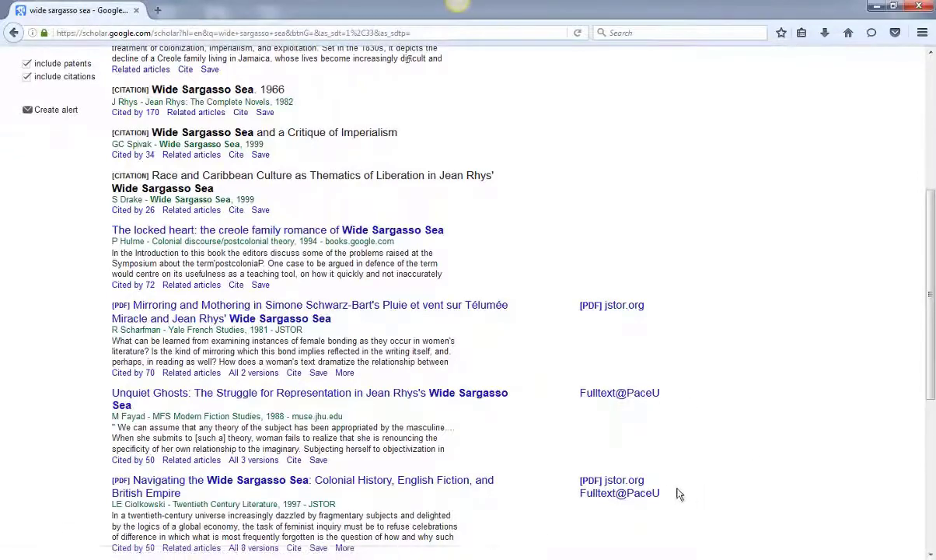
Step: Follow Fulltext@PaceU on the Navigating article to its Expanded Academic ASAP record
{"action": "left_click", "coordinate": [619, 492]}
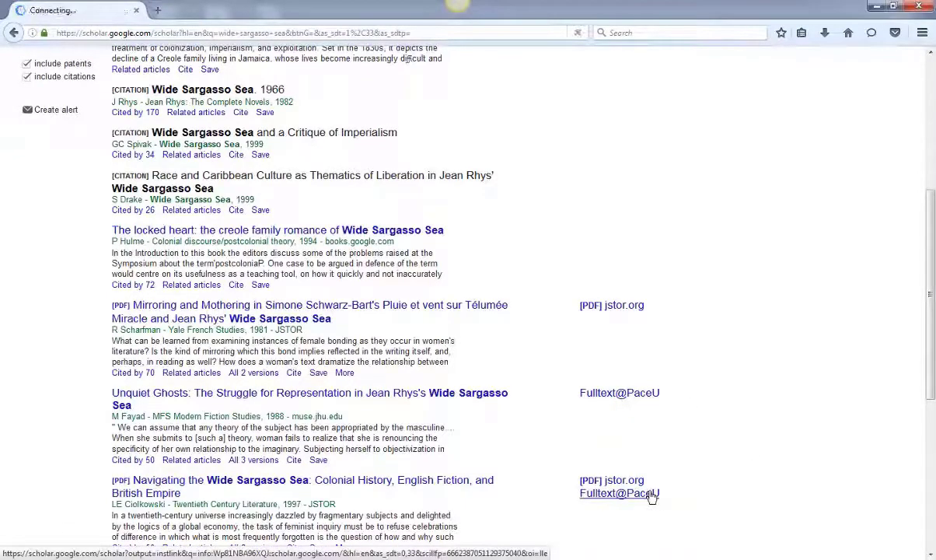
{"action": "left_click", "coordinate": [618, 493]}
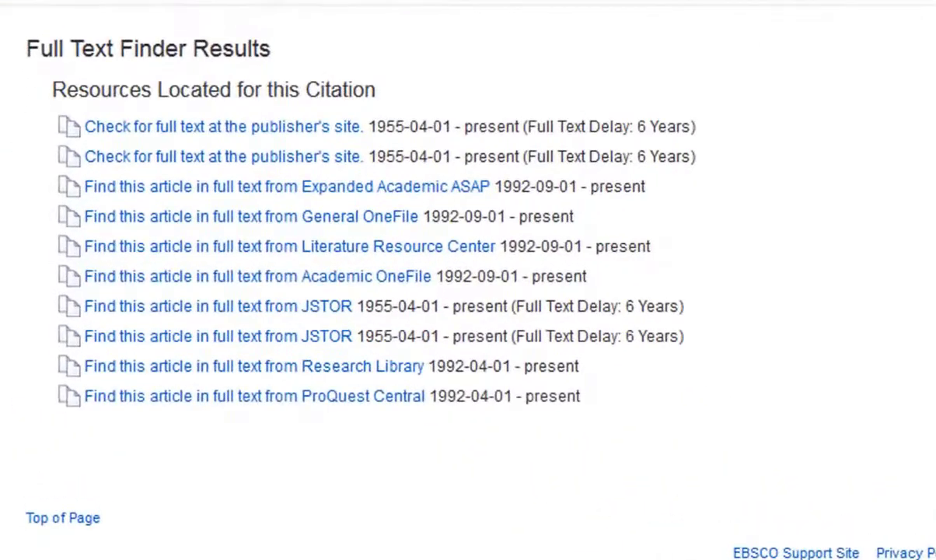
{"action": "mouse_move", "coordinate": [438, 196]}
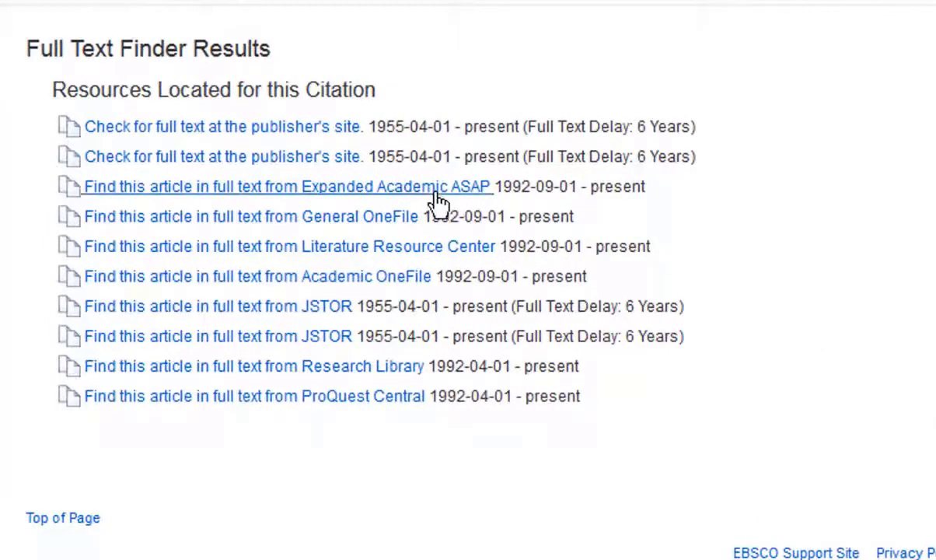
{"action": "left_click", "coordinate": [286, 186]}
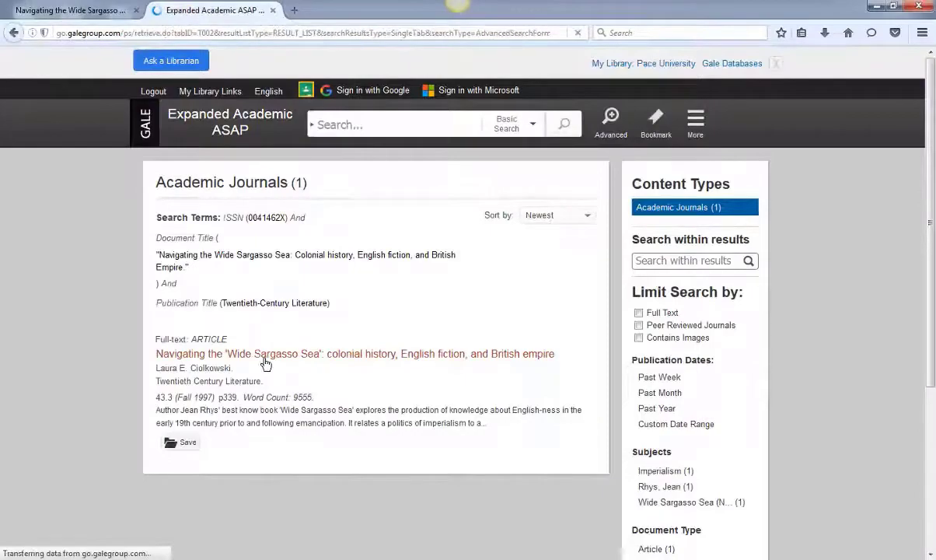
Step: View the article's full text in Gale, then load the Mirroring result's JSTOR PDF from Scholar
{"action": "left_click", "coordinate": [354, 354]}
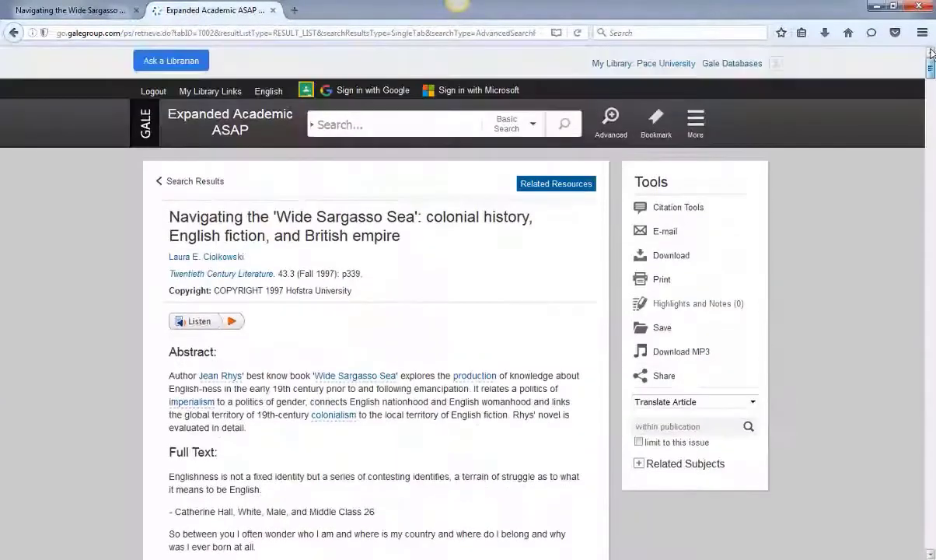
{"action": "left_click", "coordinate": [70, 9]}
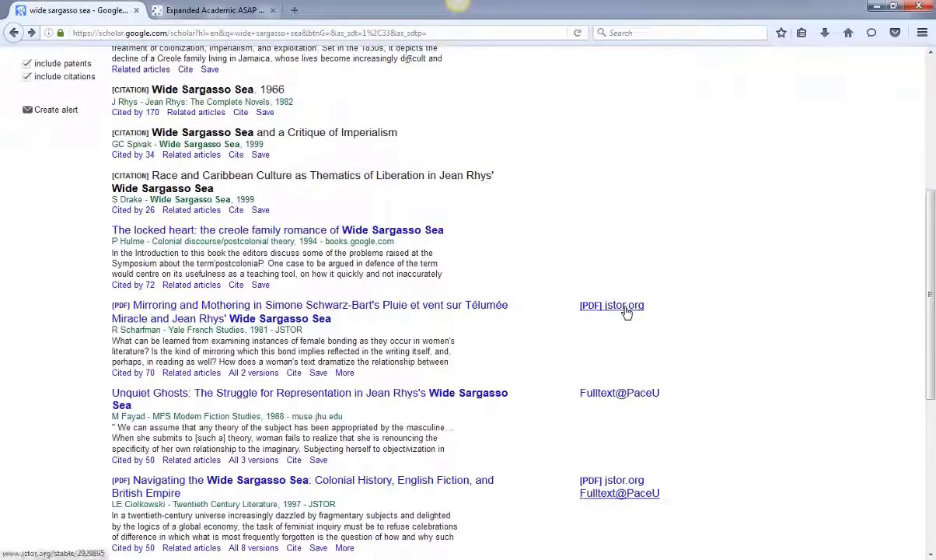
{"action": "left_click", "coordinate": [612, 305]}
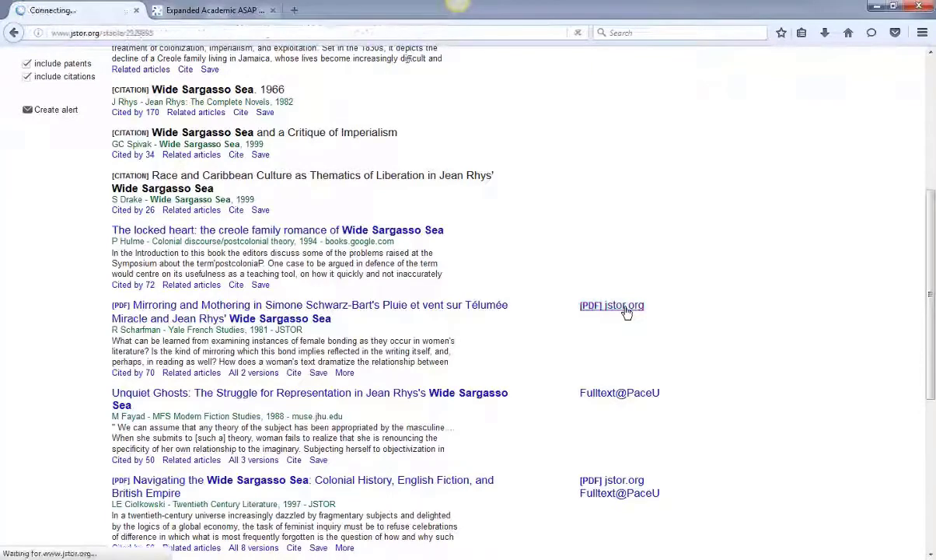